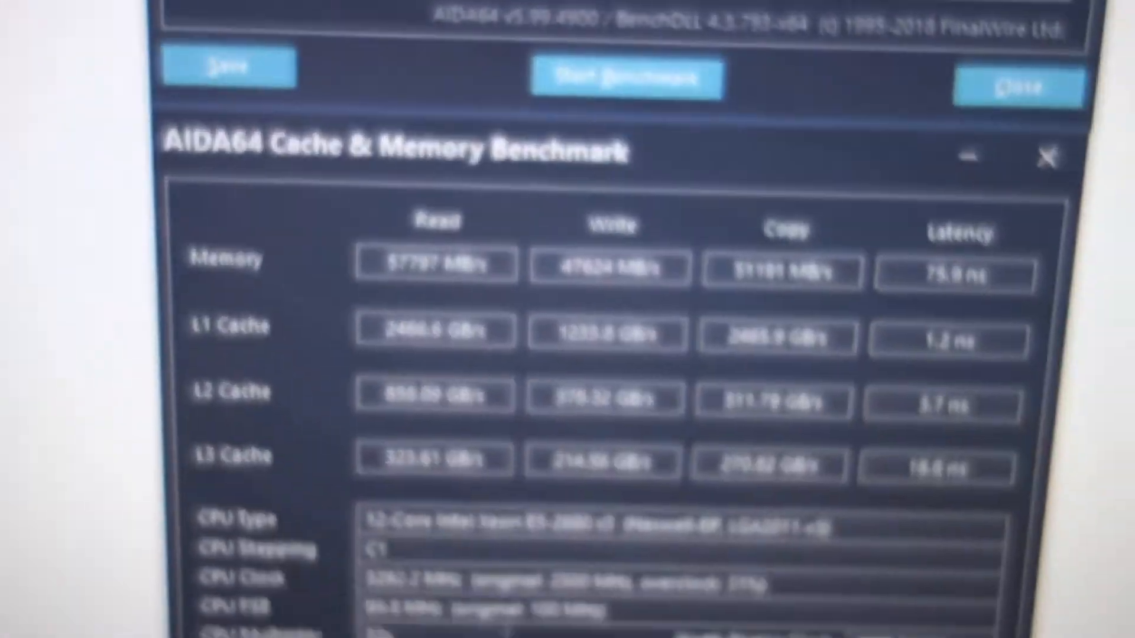
Scroll to 3DMark's 5,041 CPU score, then show the CrystalDiskMark 284 and 554 MB/s results
scroll(down, 3)
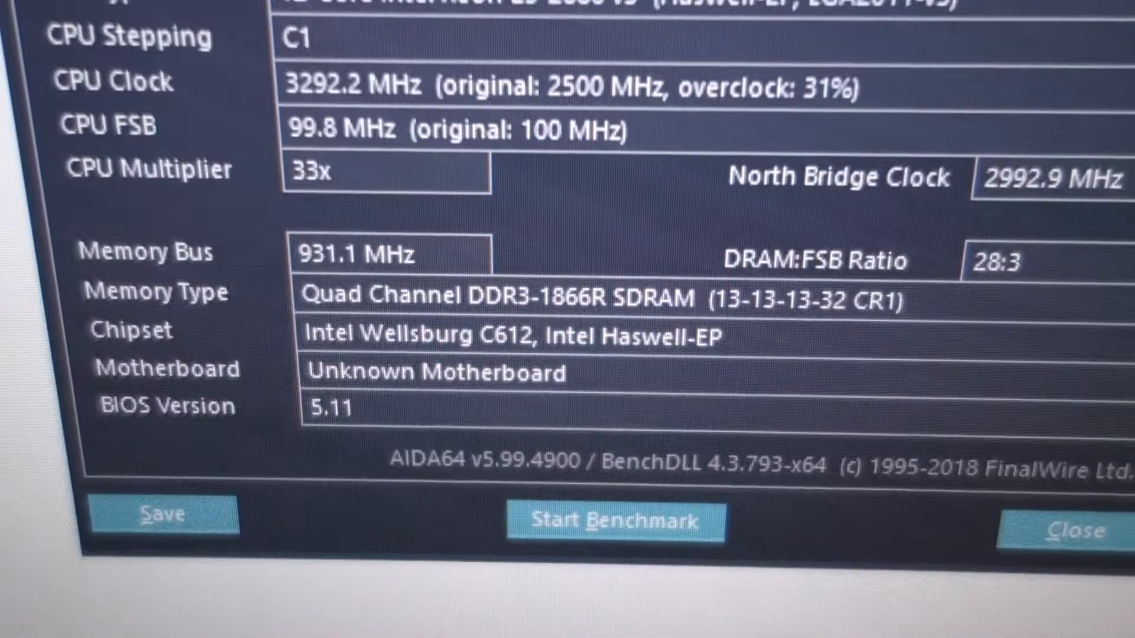
click(612, 522)
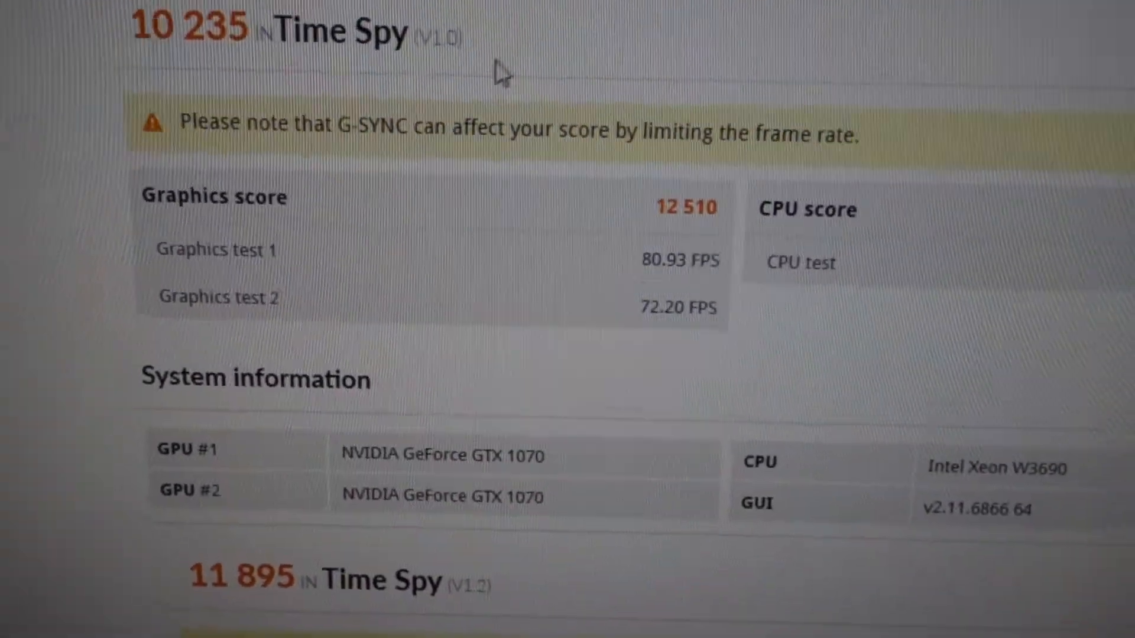
scroll(down, 3)
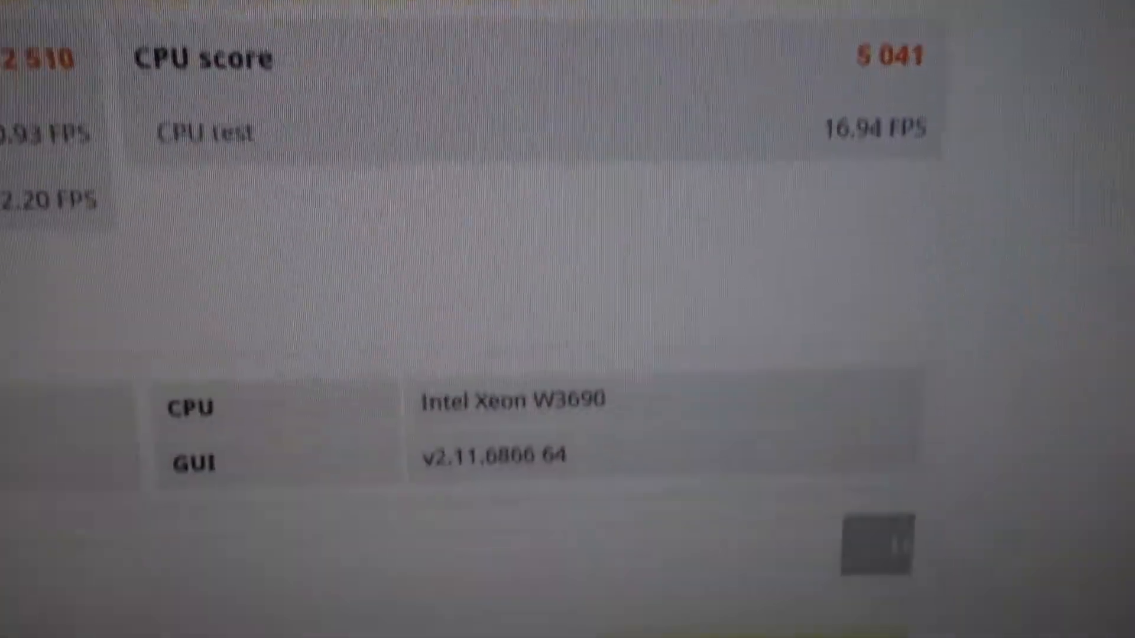
scroll(down, 3)
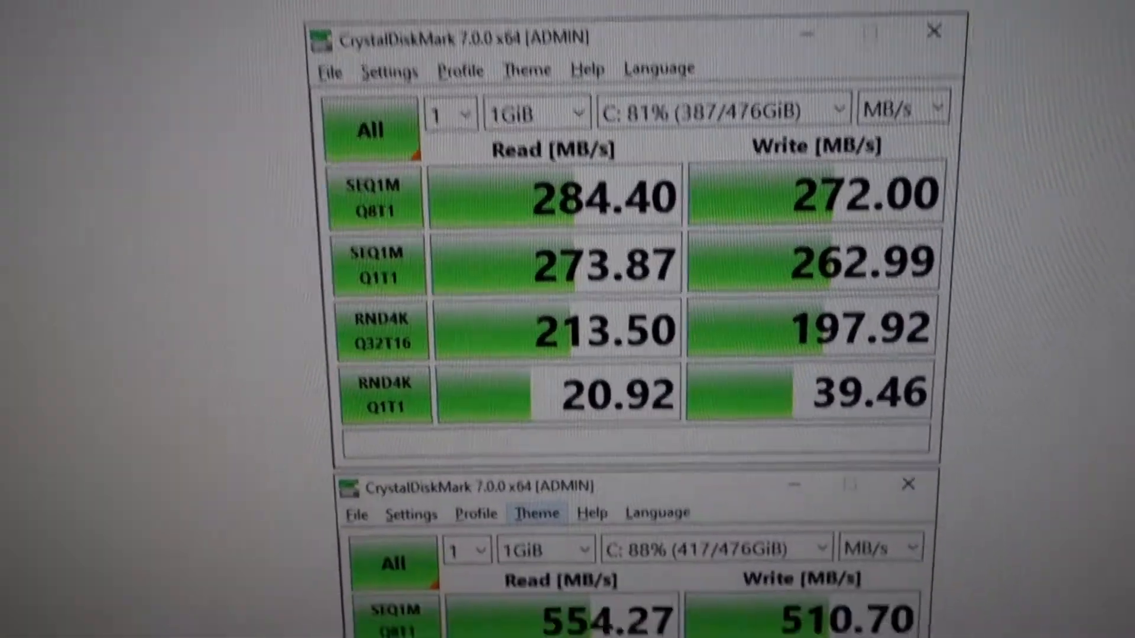
Show the Excel games table of Single vs SLI FPS, e.g. Battlefield V's 58% gain
scroll(down, 3)
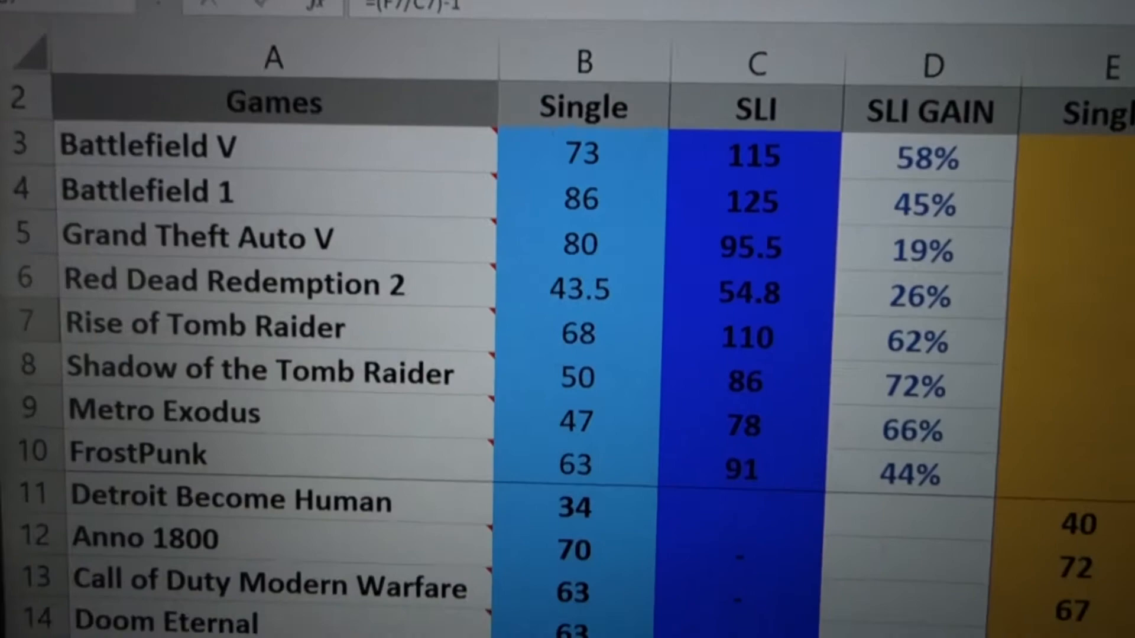
Scroll to the E5-2678v3 3.3GHz section with SLI CPU gains of 3% to 28%
scroll(down, 3)
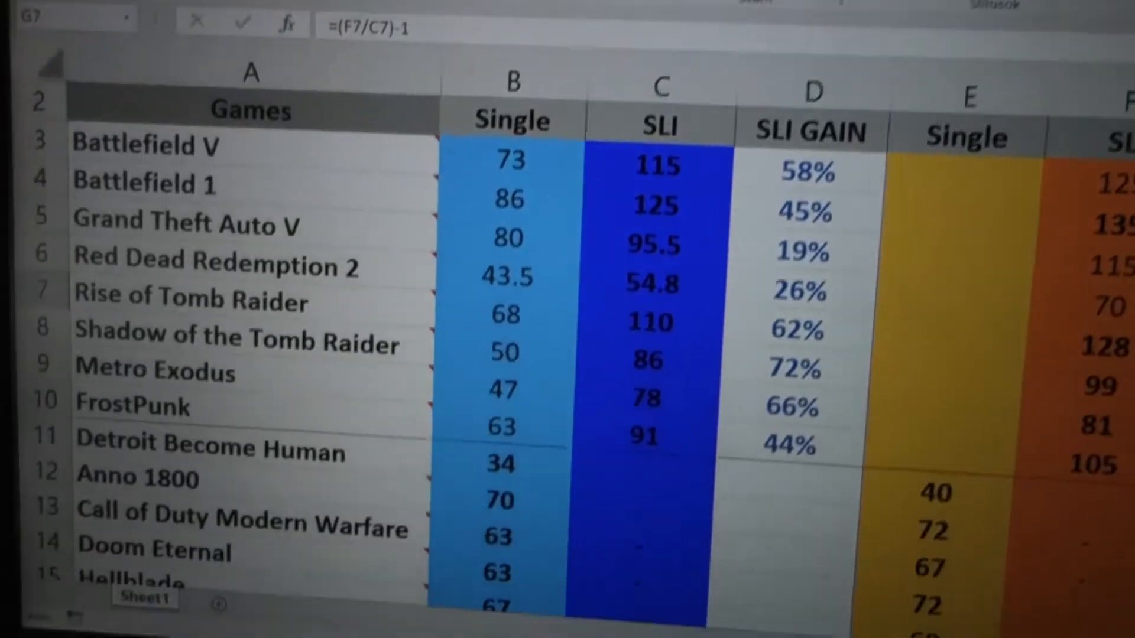
scroll(down, 3)
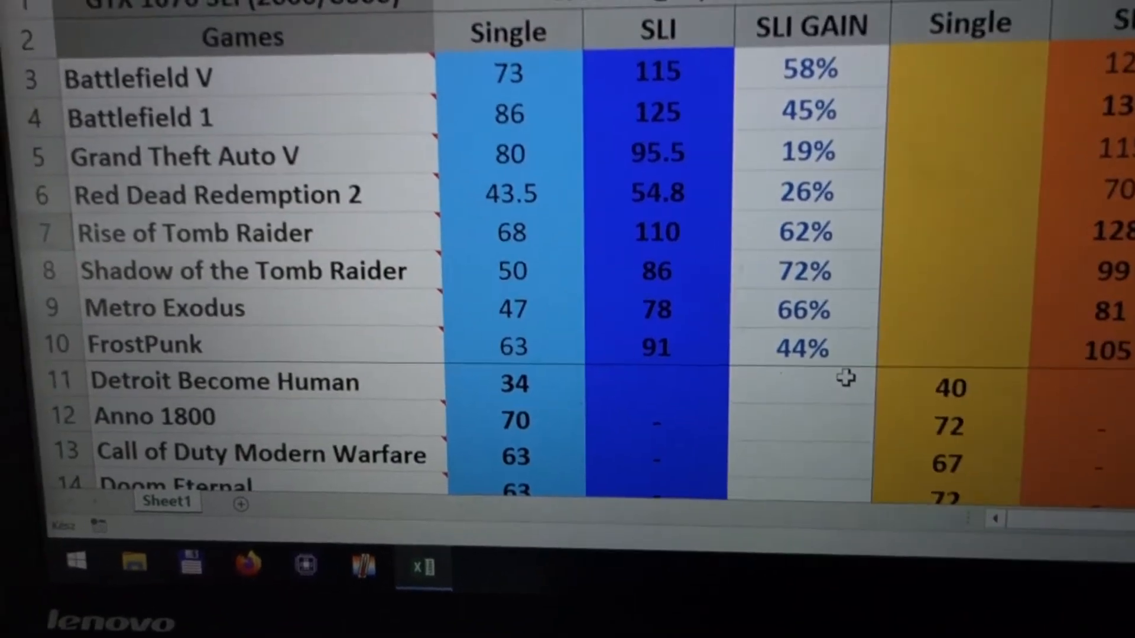
scroll(down, 3)
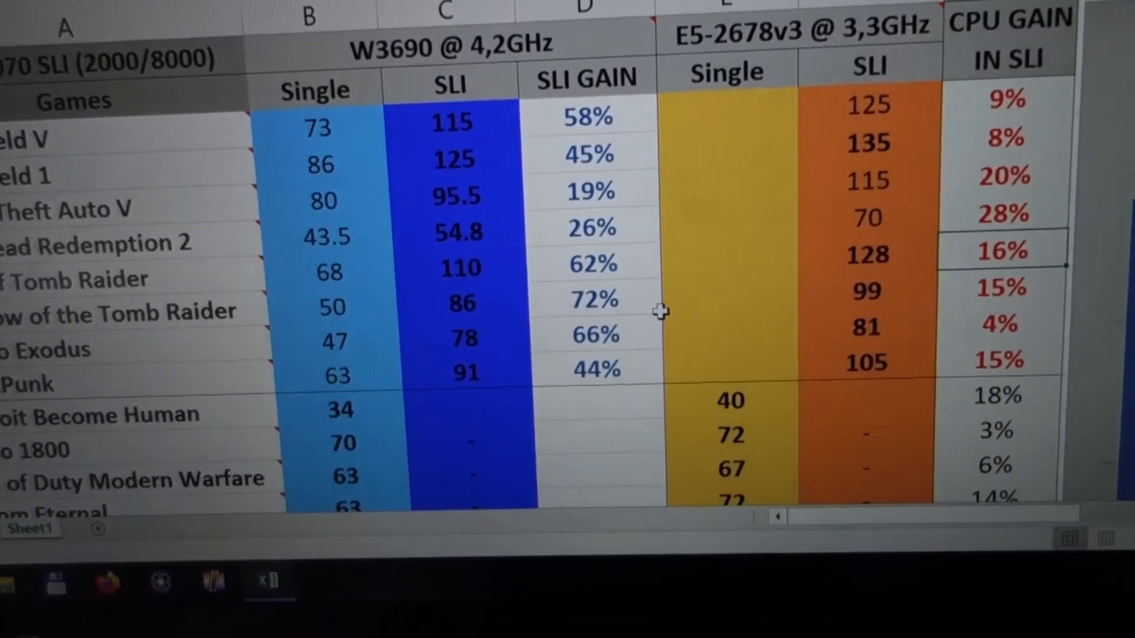
Scroll down to the AVG row showing 49% SLI gain and 12% CPU gain
scroll(down, 3)
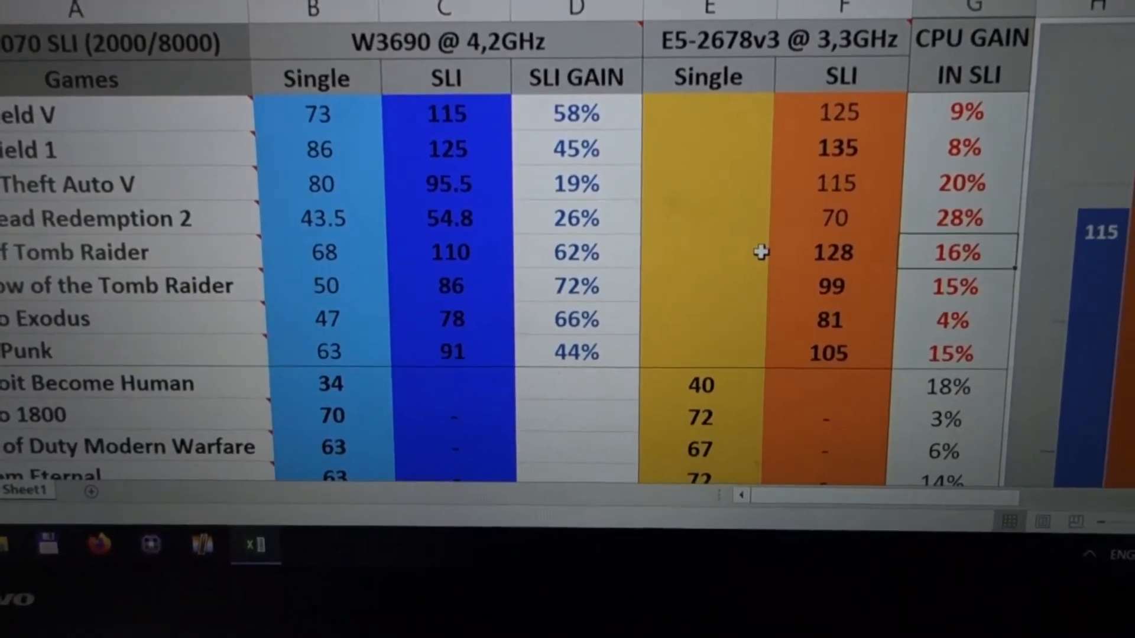
scroll(down, 3)
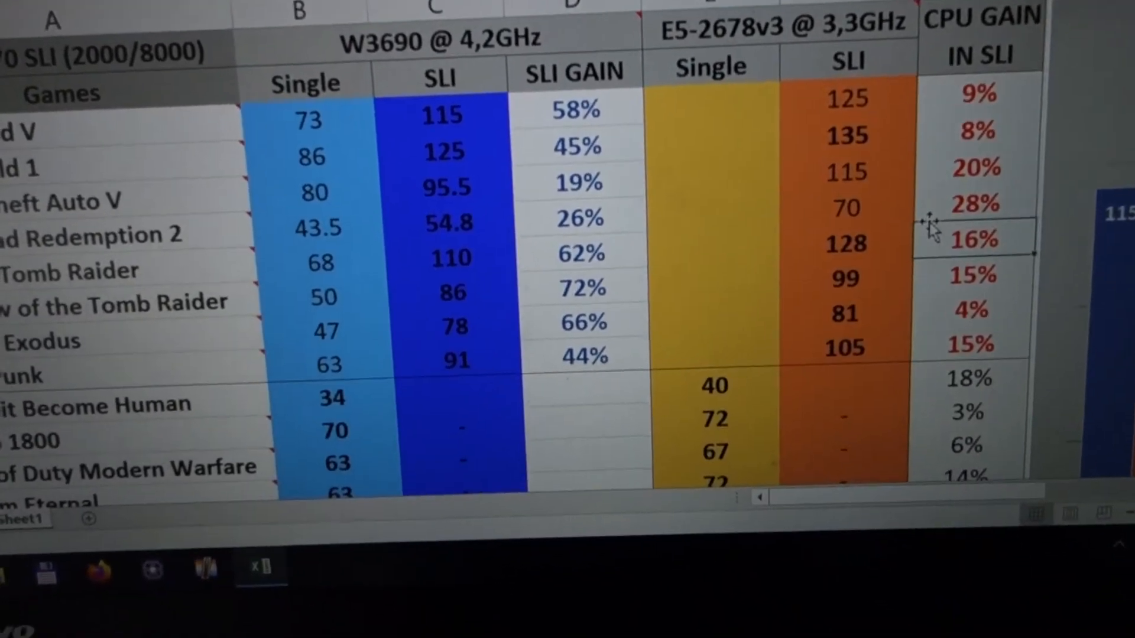
scroll(down, 3)
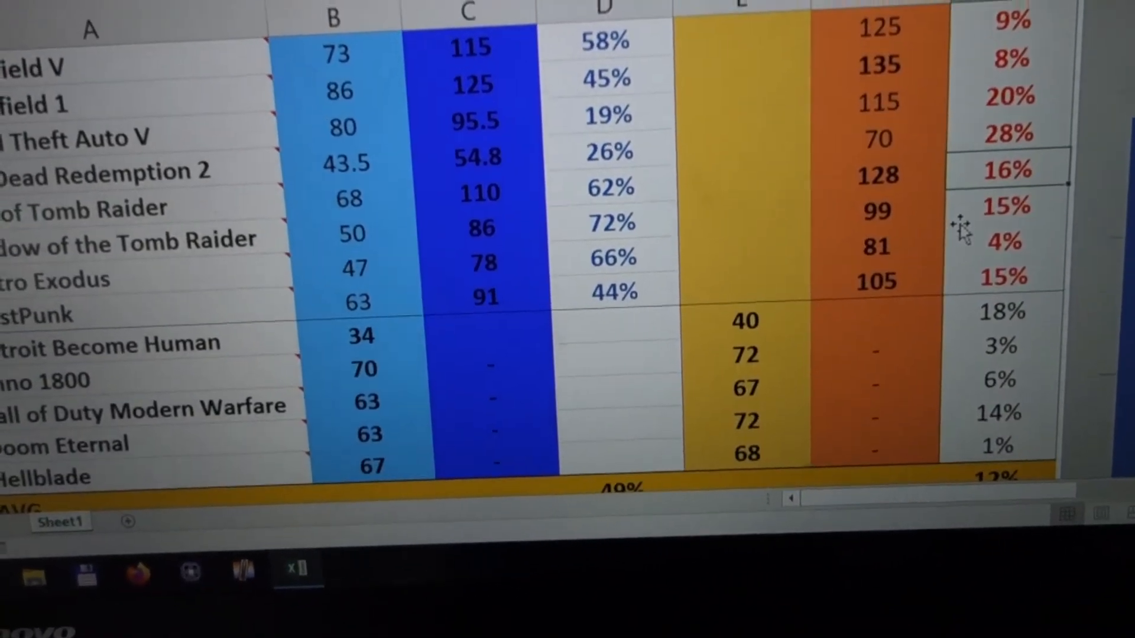
scroll(down, 3)
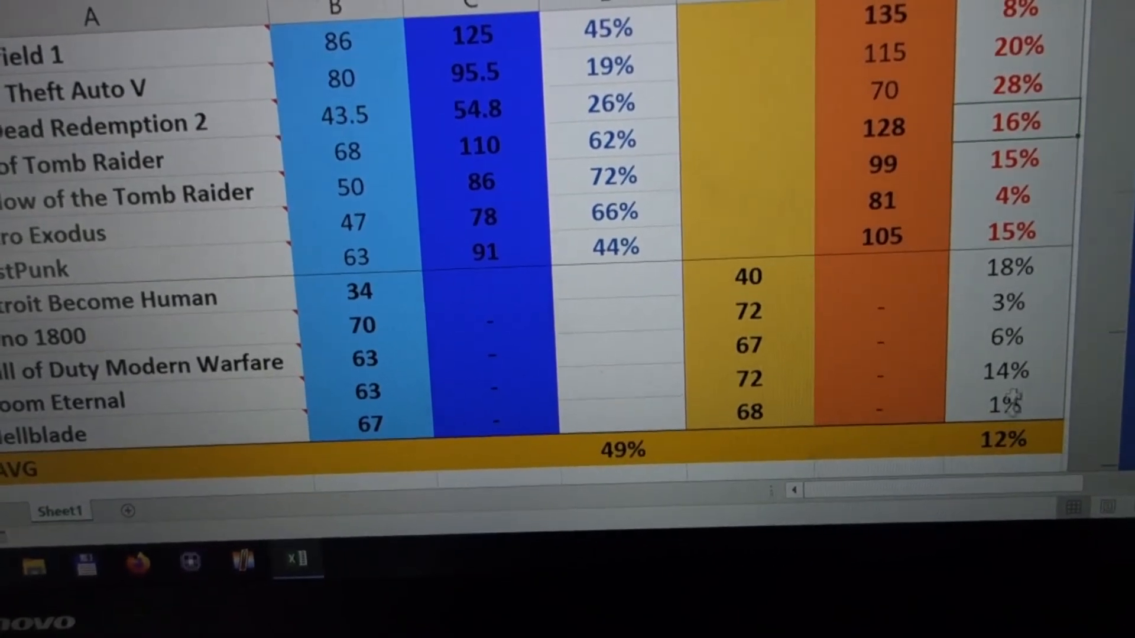